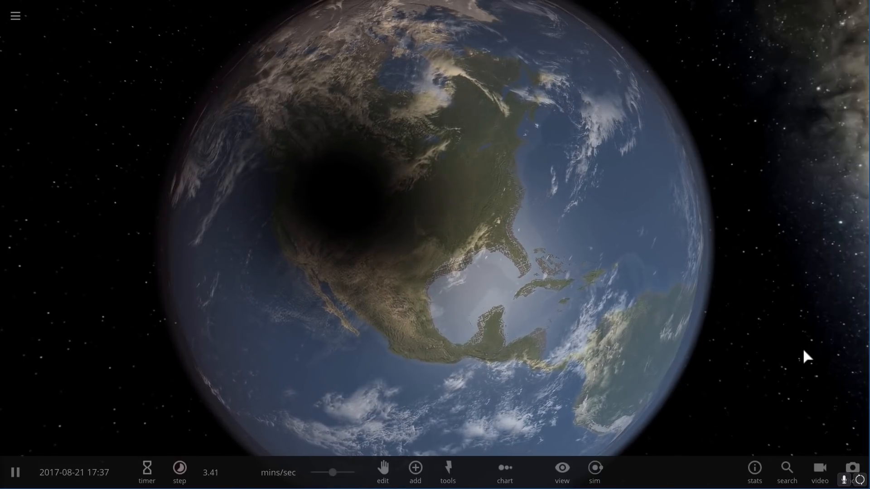
Add an asteroid on an orbit placement so it impacts Earth and leaves a molten patch.
{"action": "left_click", "coordinate": [446, 473]}
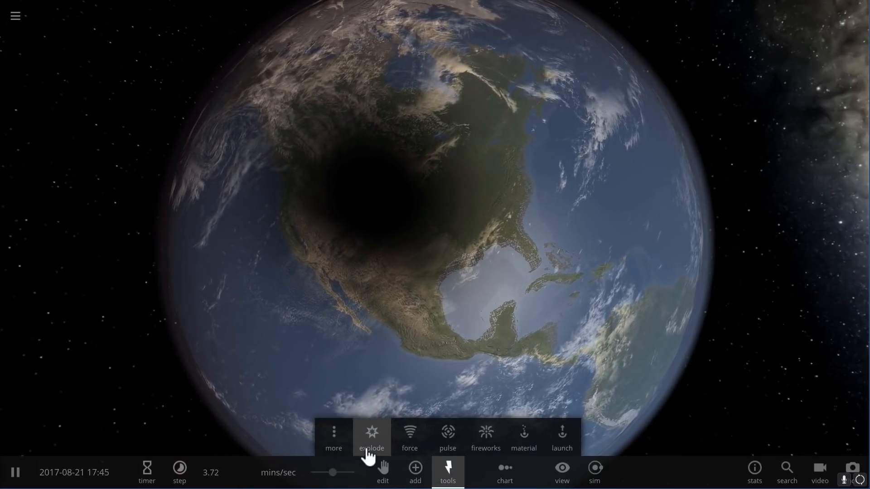
{"action": "left_click", "coordinate": [371, 437]}
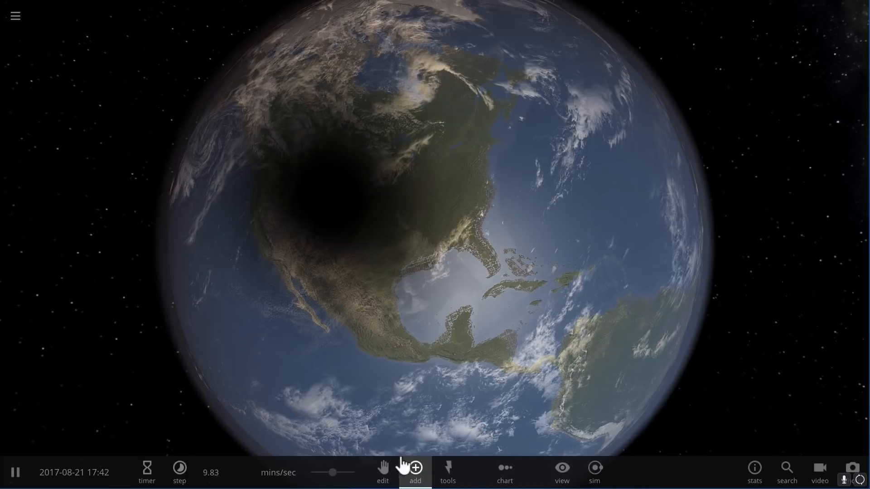
{"action": "left_click", "coordinate": [414, 473]}
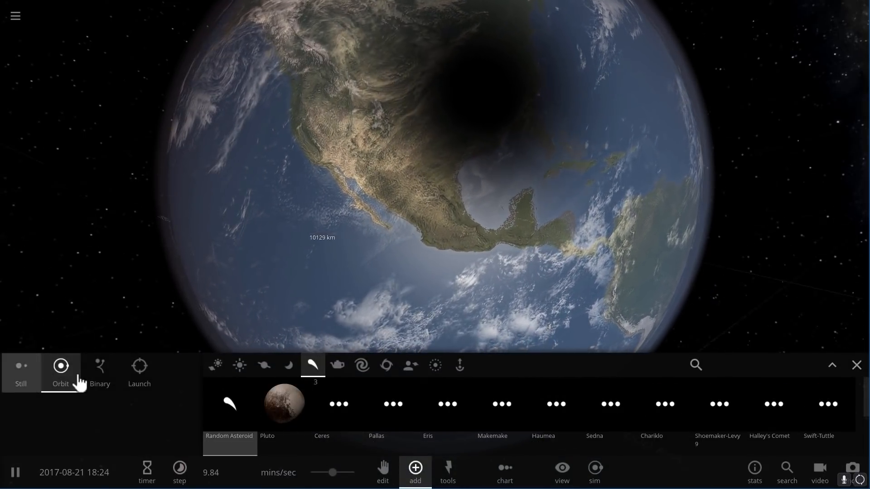
{"action": "left_click", "coordinate": [139, 373]}
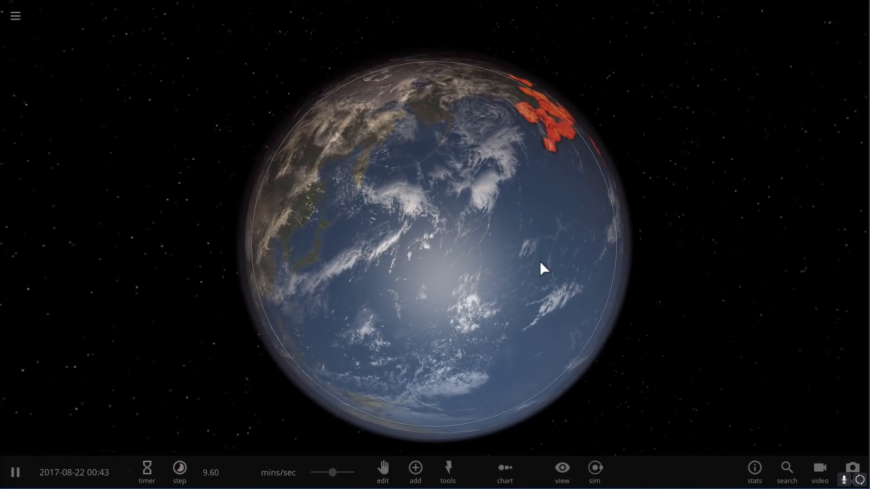
Select the Explode tool and aim it at Earth with its energy and velocity settings showing.
{"action": "left_click", "coordinate": [448, 472]}
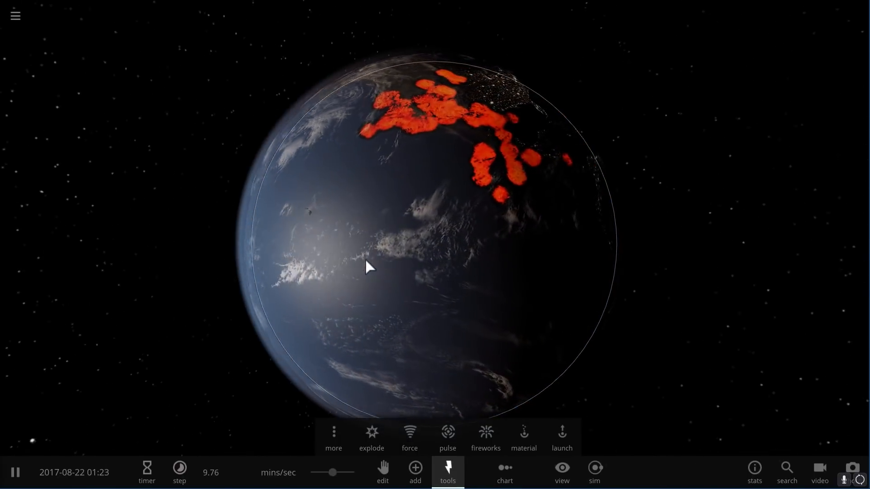
{"action": "left_click", "coordinate": [372, 437]}
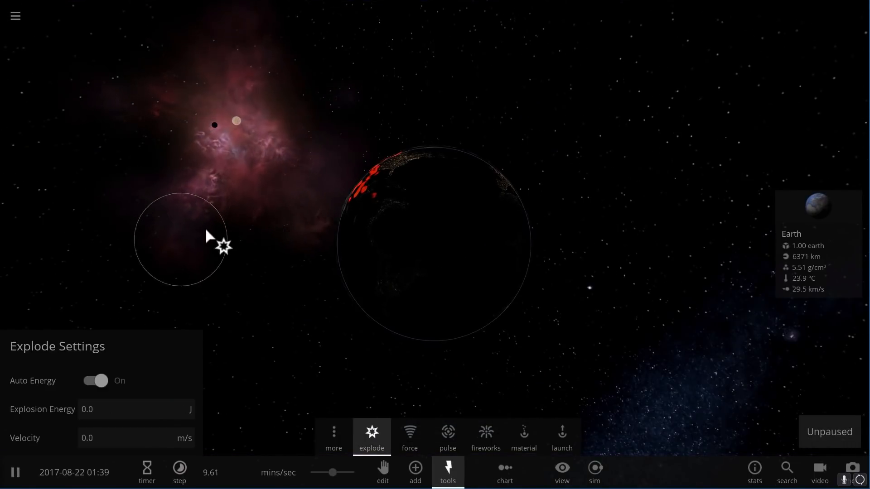
{"action": "left_click", "coordinate": [447, 472]}
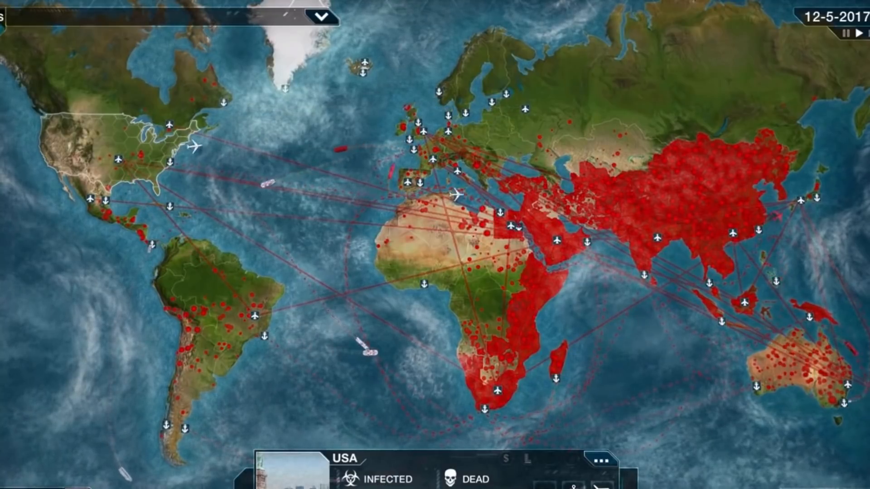
Bring up the Math plague's evolution screen on the Symptoms tab.
{"action": "left_click", "coordinate": [397, 272]}
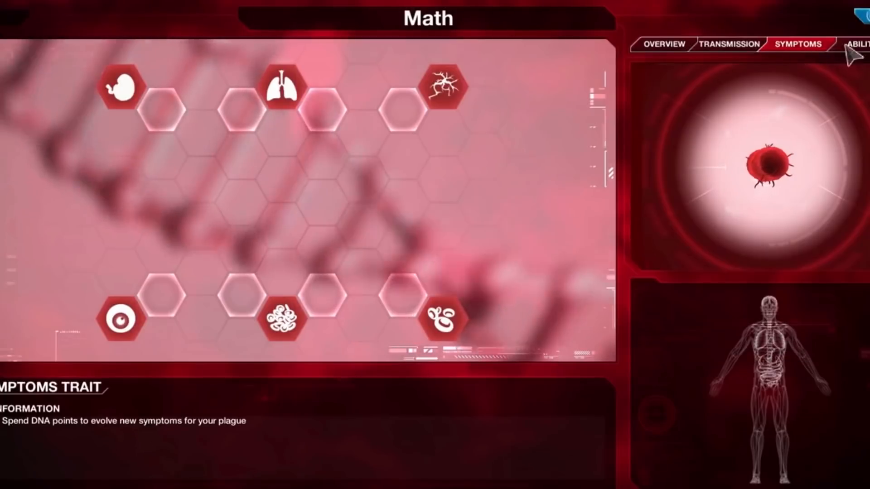
{"action": "left_click", "coordinate": [854, 43]}
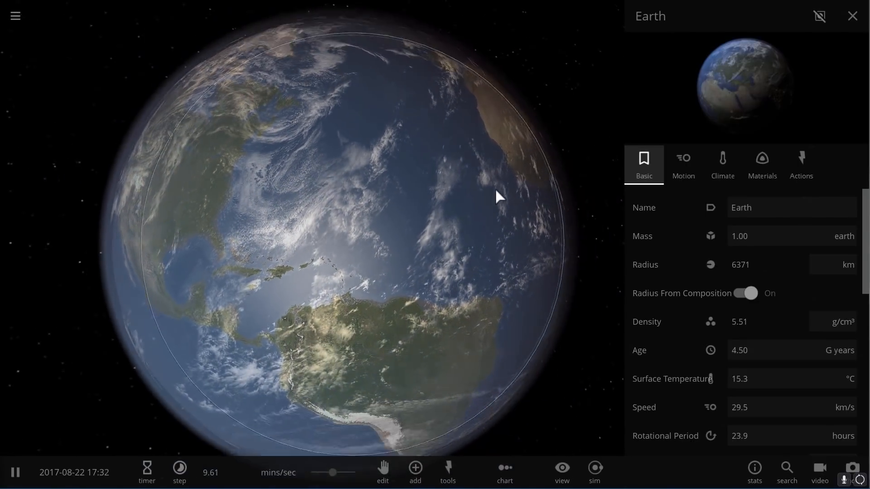
Show Earth's Motion properties and scroll through orbital elements, velocity and orientation.
{"action": "left_click", "coordinate": [683, 165]}
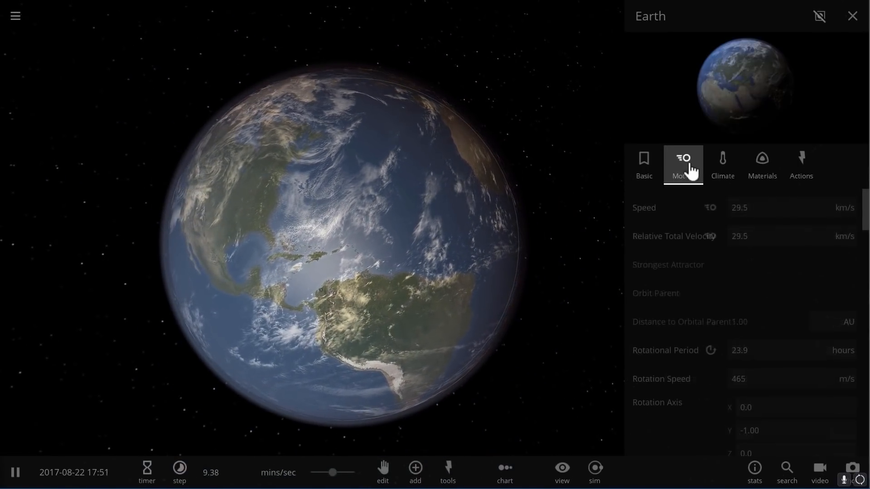
{"action": "scroll", "scroll_direction": "down", "scroll_amount": 3}
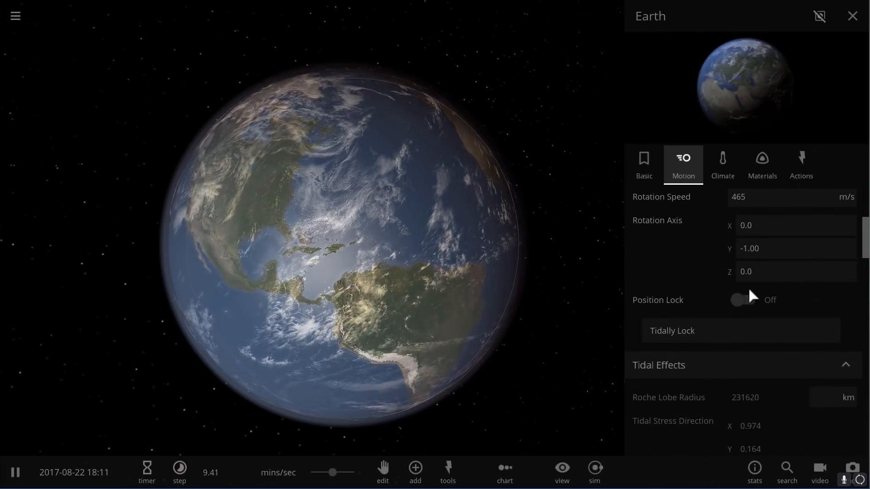
{"action": "scroll", "scroll_direction": "down", "scroll_amount": 3}
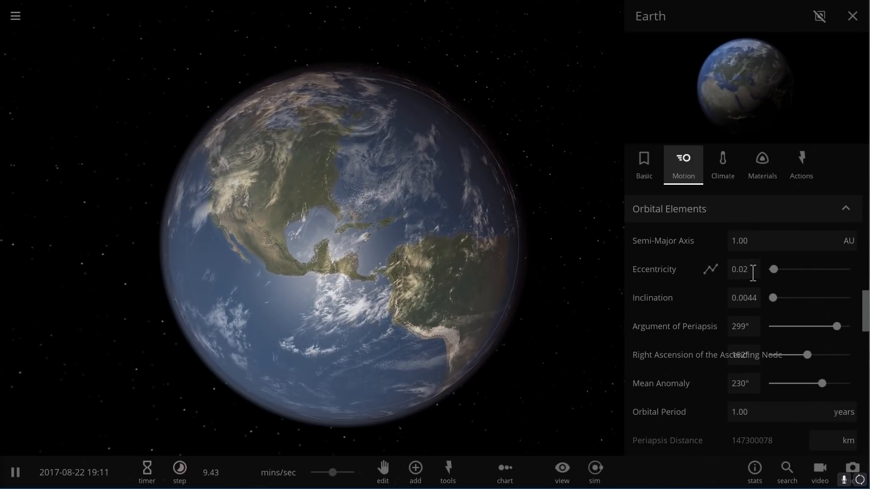
{"action": "scroll", "scroll_direction": "down", "scroll_amount": 3}
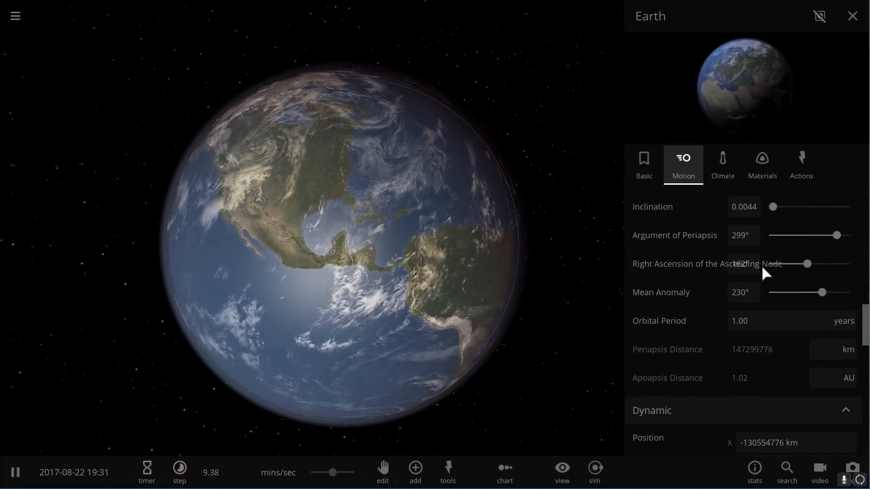
{"action": "scroll", "scroll_direction": "down", "scroll_amount": 3}
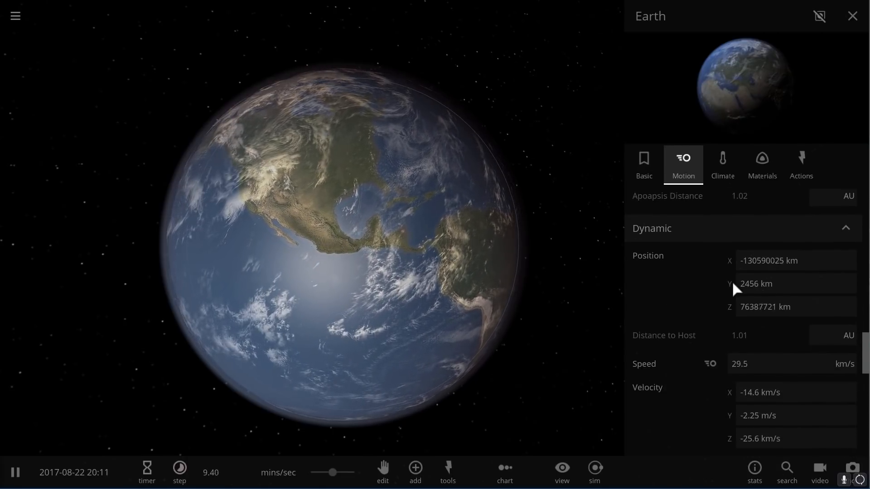
{"action": "scroll", "scroll_direction": "down", "scroll_amount": 3}
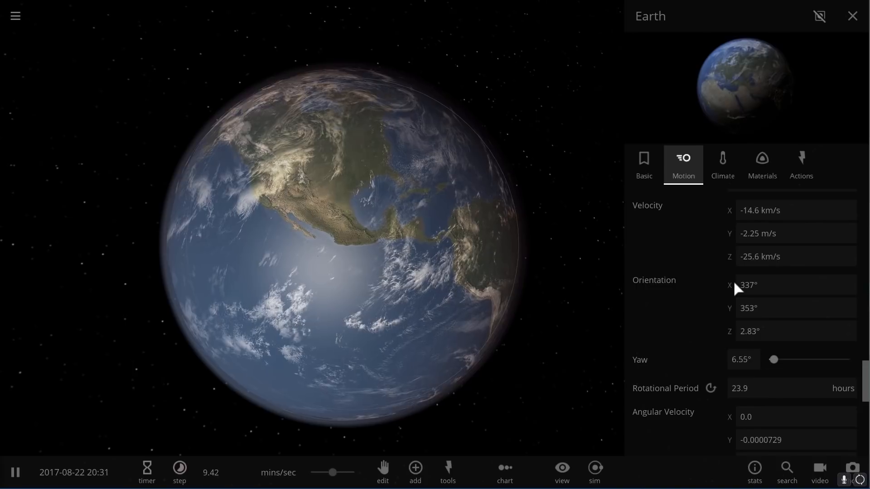
In Earth's Climate properties, raise Carbon Dioxide from 397 to 431 ppmv.
{"action": "left_click", "coordinate": [722, 164]}
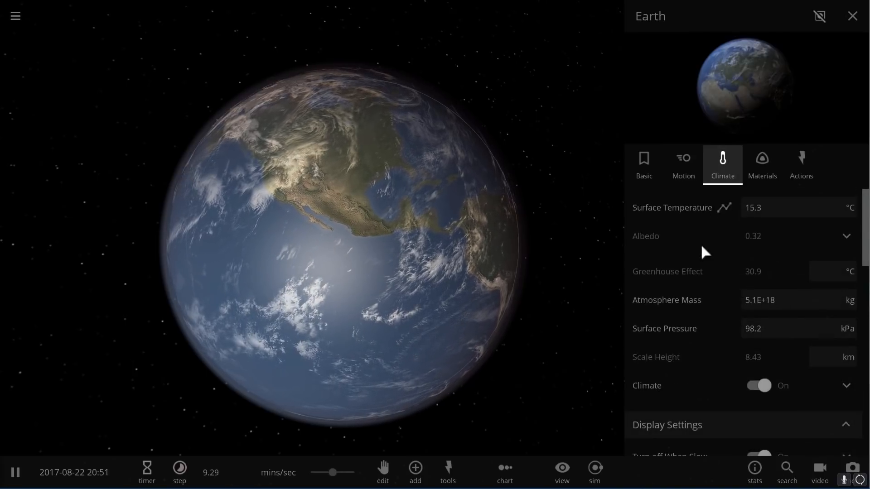
{"action": "scroll", "scroll_direction": "down", "scroll_amount": 3}
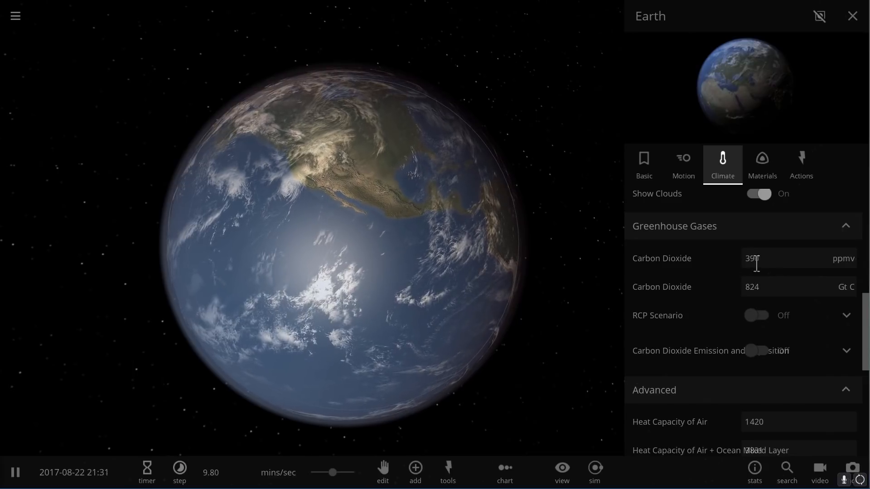
{"action": "left_click", "coordinate": [775, 247]}
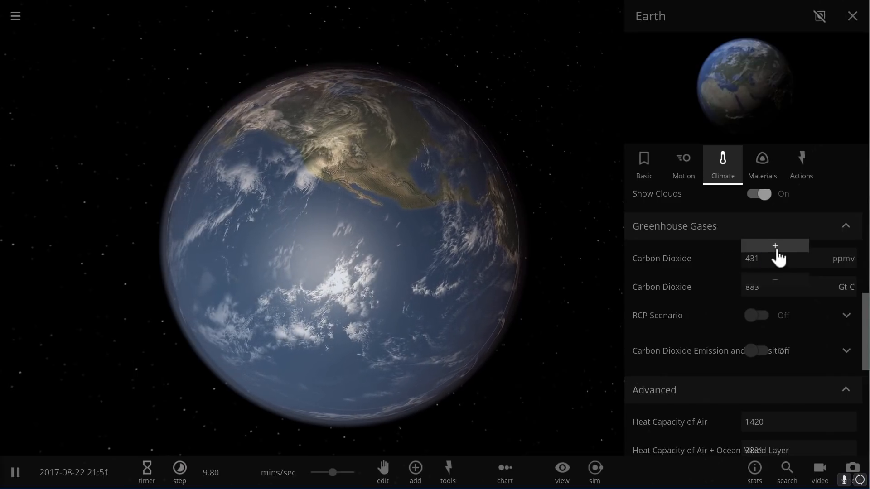
{"action": "left_click", "coordinate": [774, 246]}
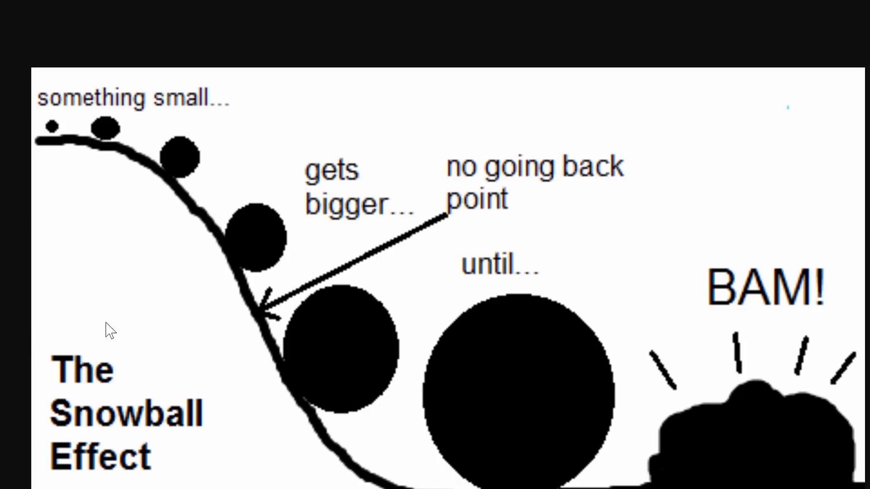
{"action": "mouse_move", "coordinate": [28, 324]}
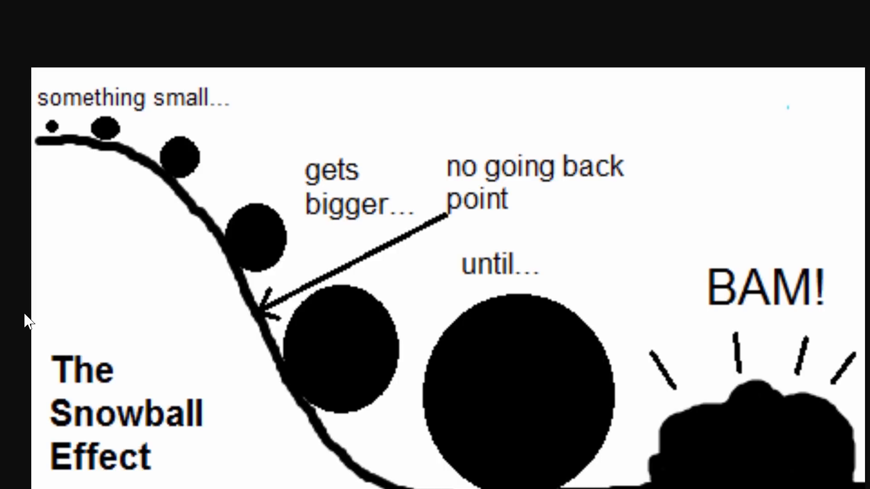
{"action": "mouse_move", "coordinate": [55, 183]}
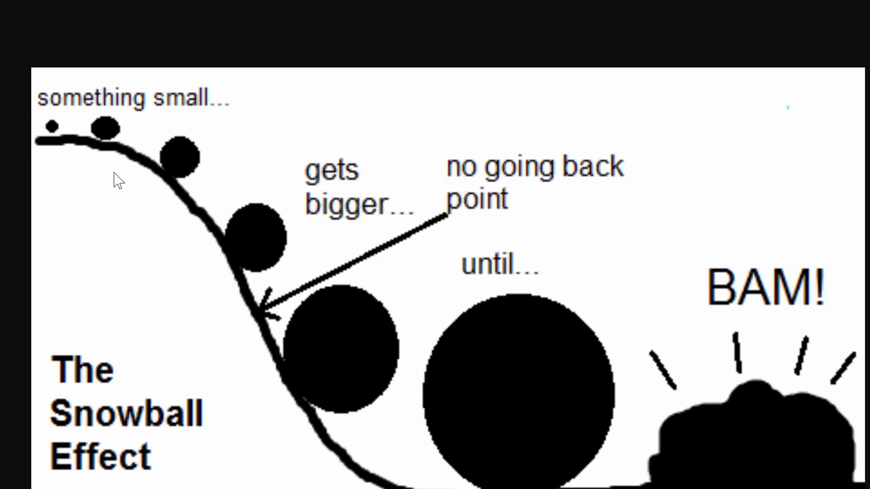
{"action": "mouse_move", "coordinate": [129, 151]}
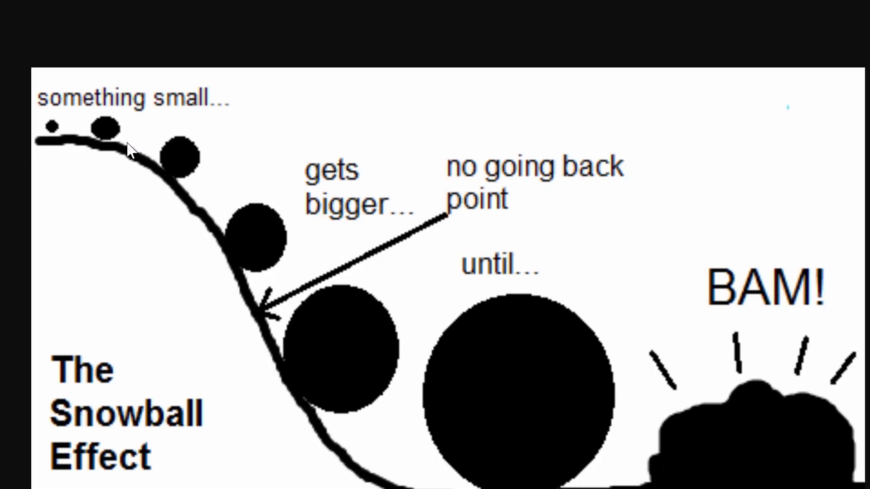
{"action": "mouse_move", "coordinate": [142, 170]}
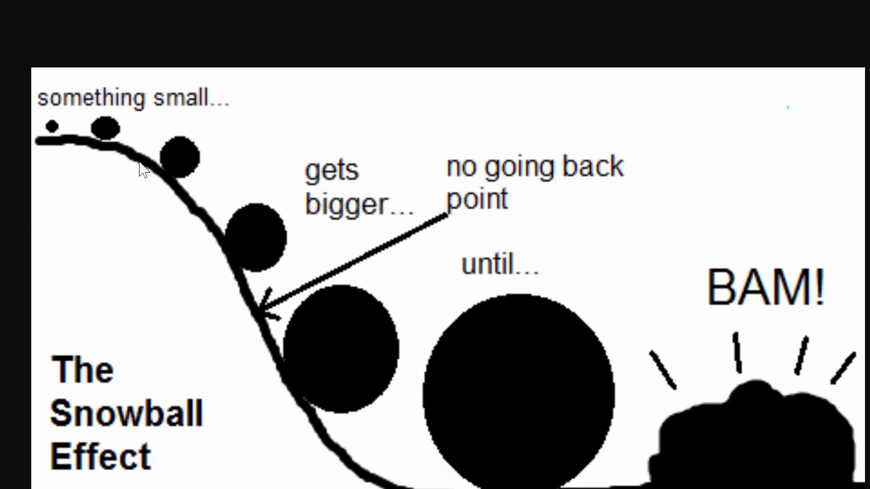
{"action": "mouse_move", "coordinate": [186, 199]}
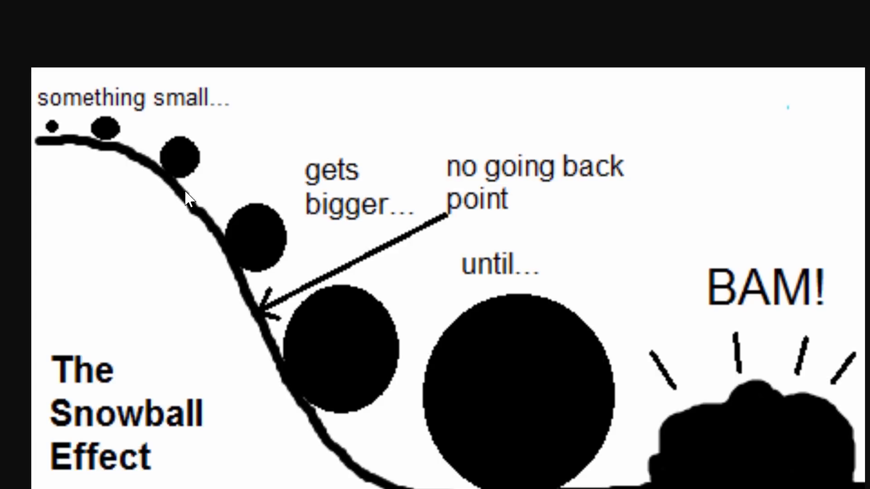
{"action": "mouse_move", "coordinate": [297, 282]}
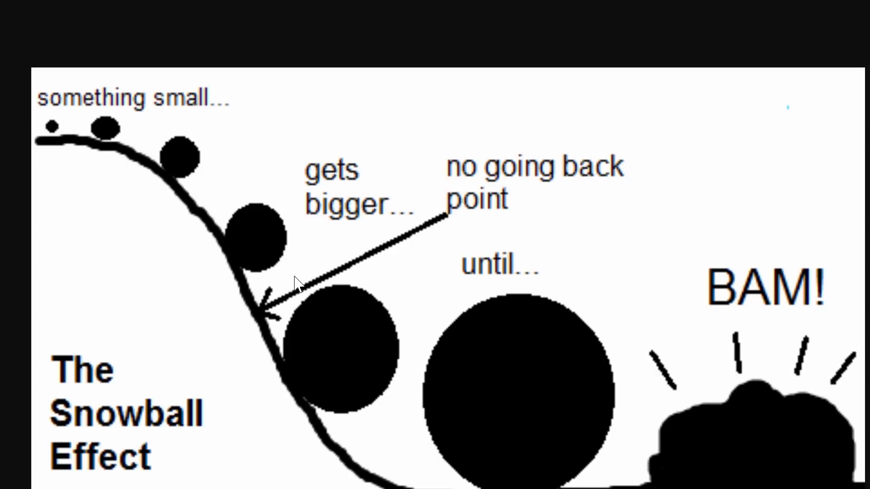
{"action": "mouse_move", "coordinate": [377, 397]}
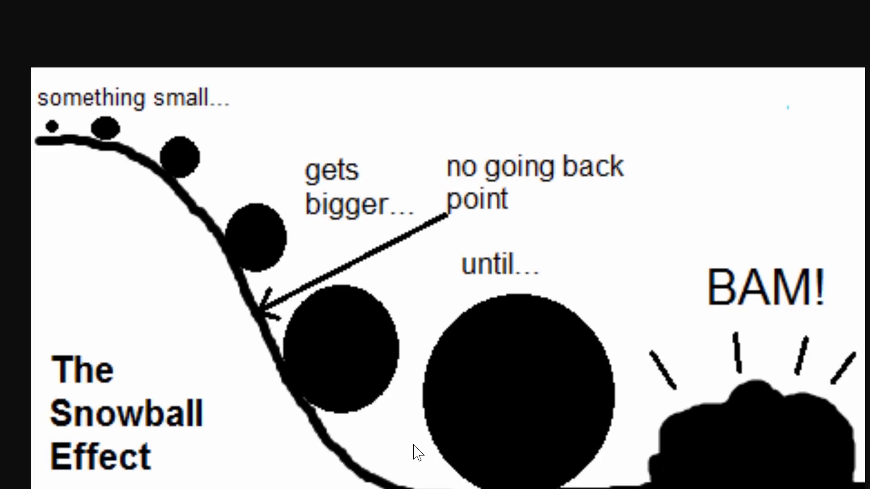
{"action": "mouse_move", "coordinate": [706, 439]}
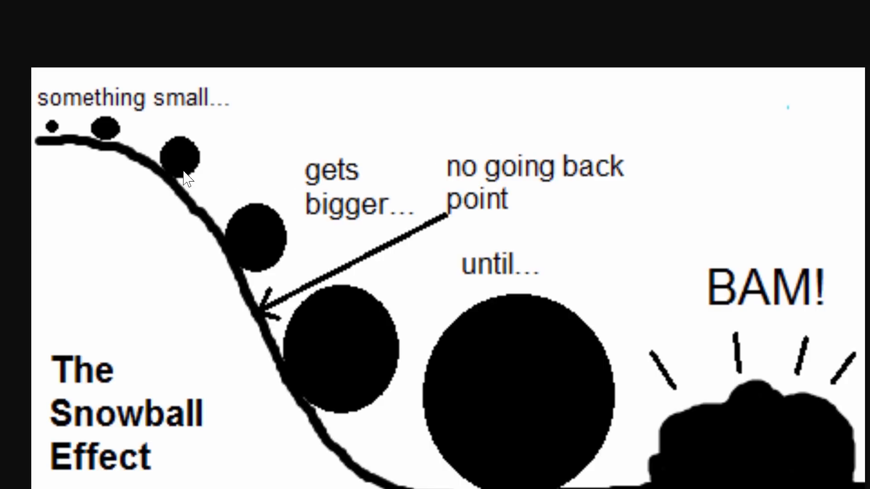
{"action": "mouse_move", "coordinate": [514, 265]}
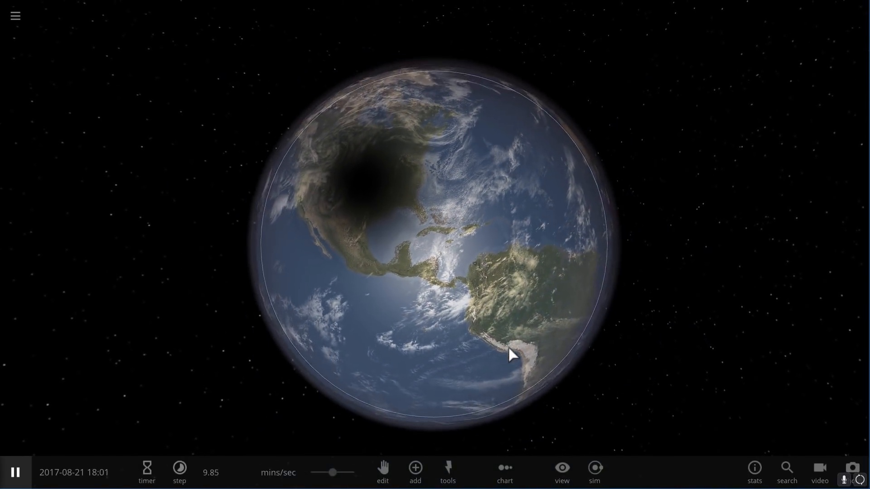
Activate the Explode tool on Earth, showing explosion energy and velocity settings.
{"action": "left_click", "coordinate": [447, 472]}
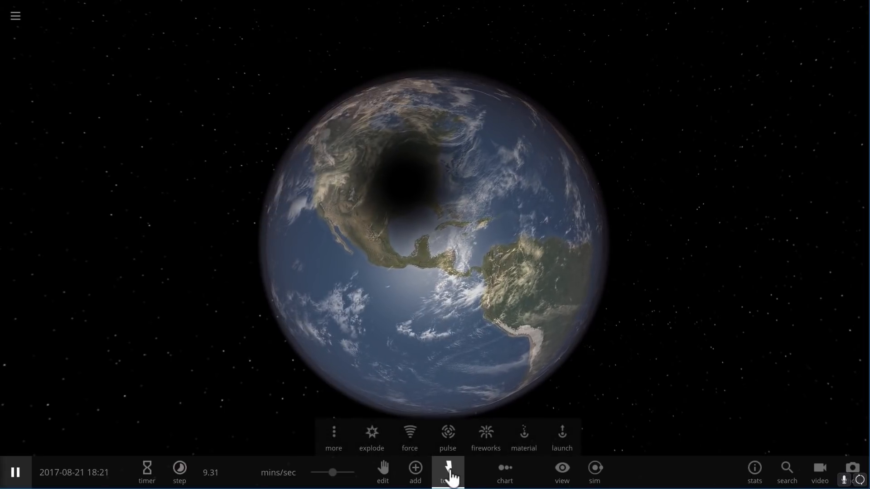
{"action": "left_click", "coordinate": [372, 437]}
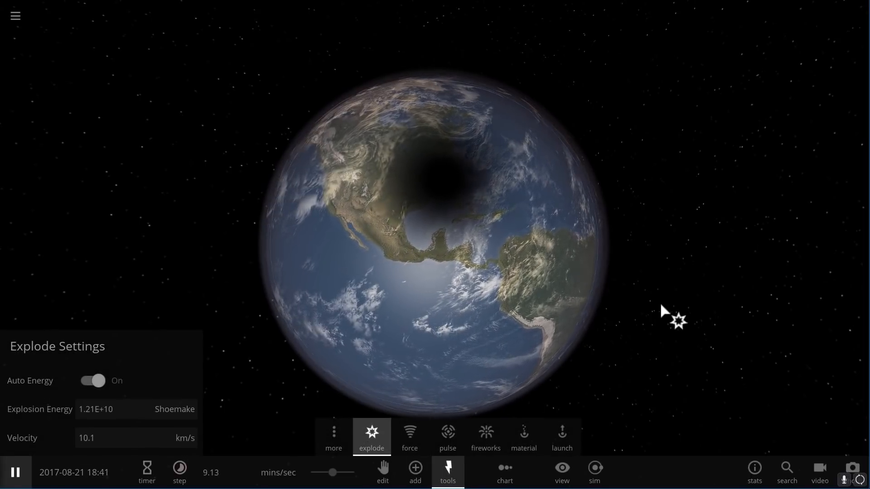